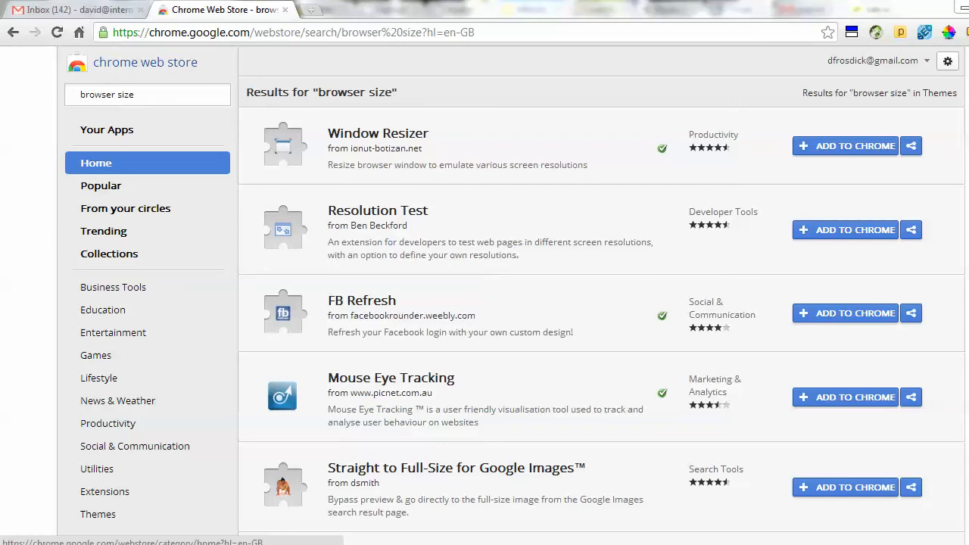
Return to the store home page and focus the 'Search the store' box.
click(96, 164)
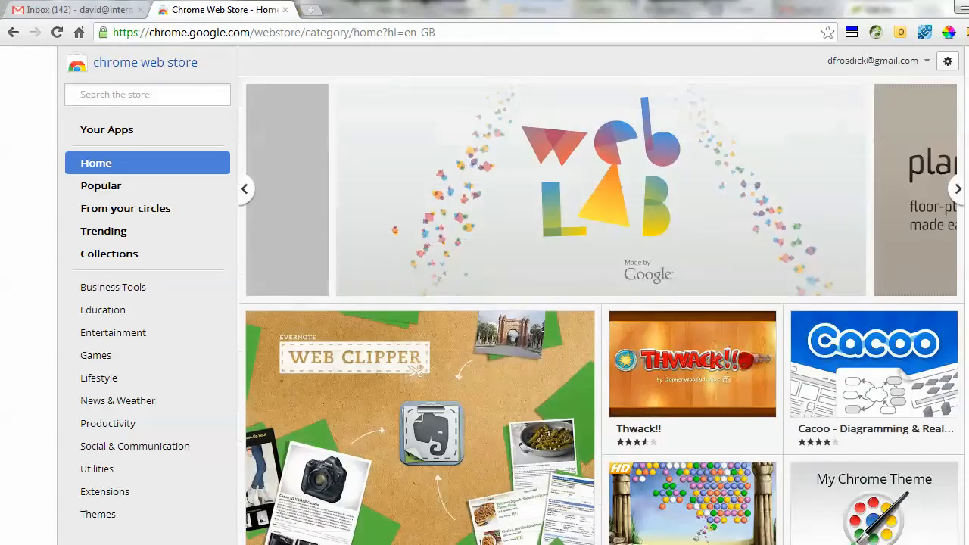
click(148, 94)
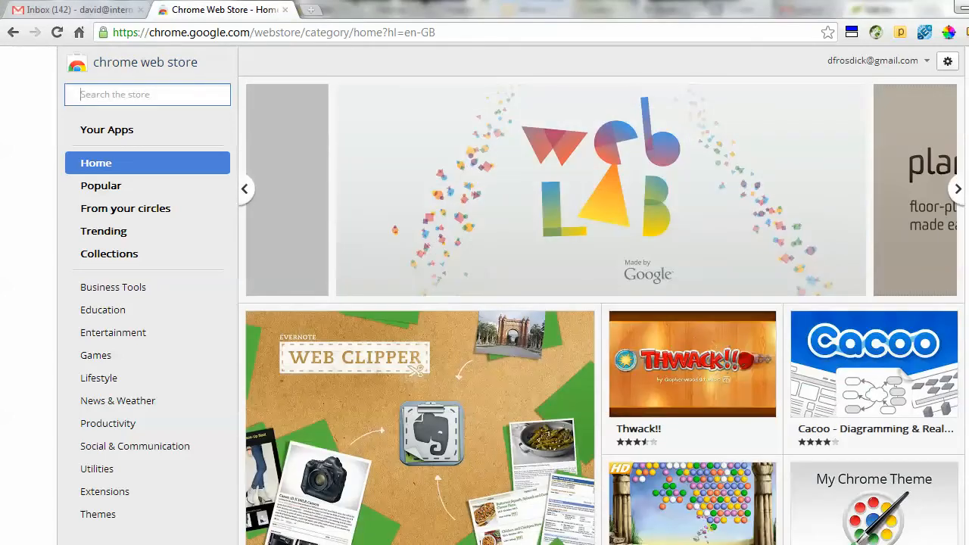
Search for 'window resize' and open the Window Resizer extension's detail page.
text(window resize)
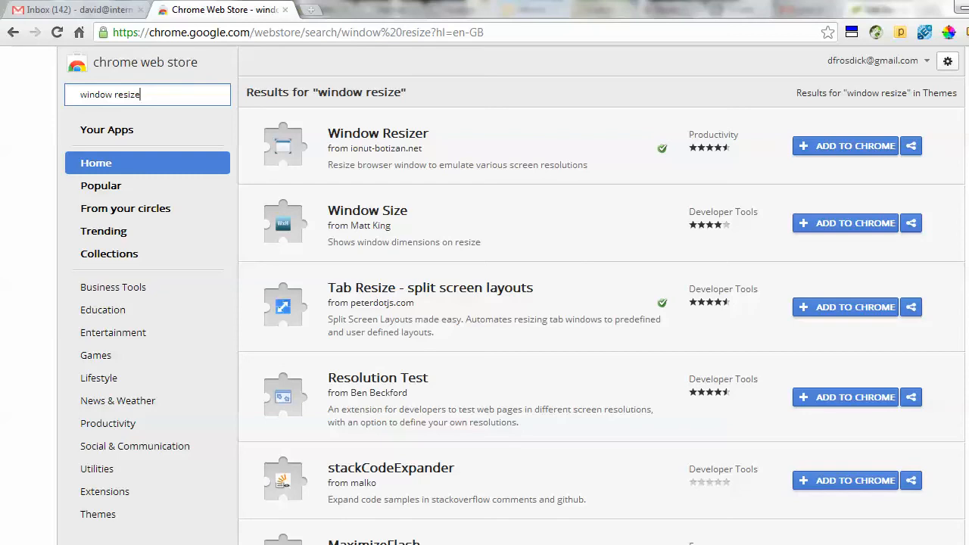
mouse_move(379, 146)
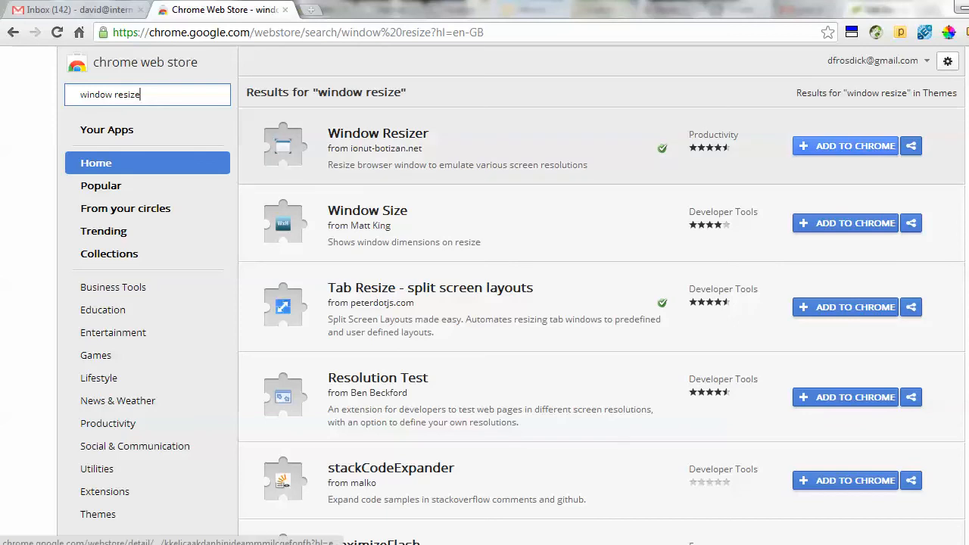
mouse_move(662, 147)
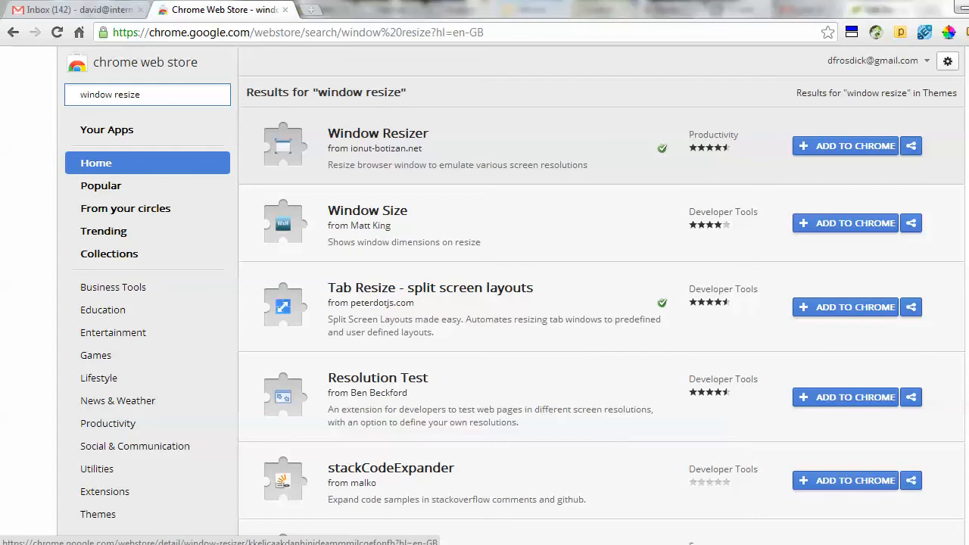
click(378, 133)
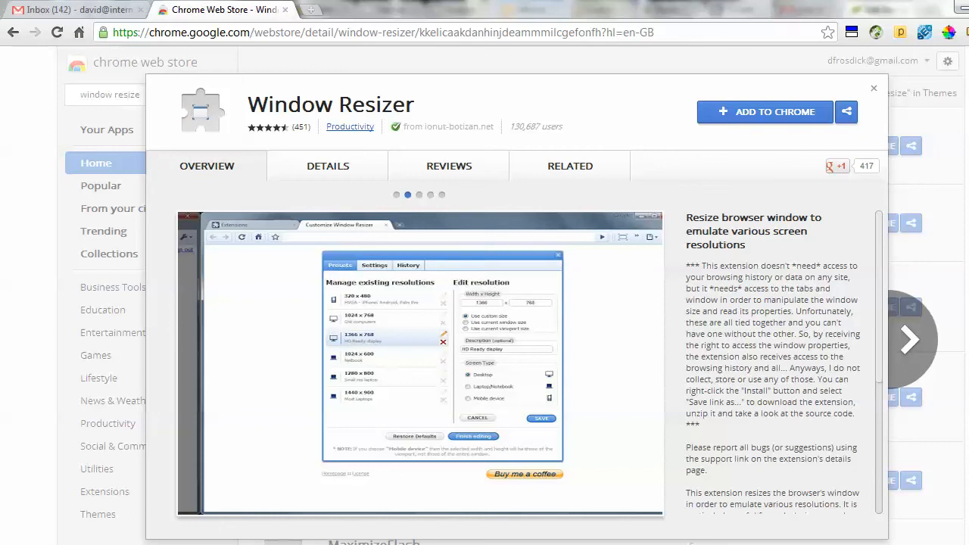
Add Window Resizer to Chrome, browsing its screenshots and confirming the install.
click(765, 112)
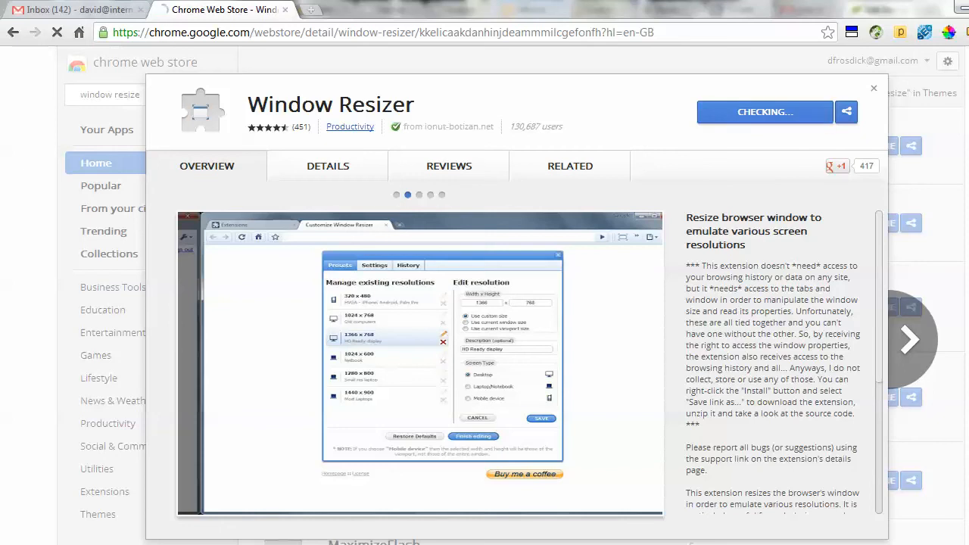
click(763, 112)
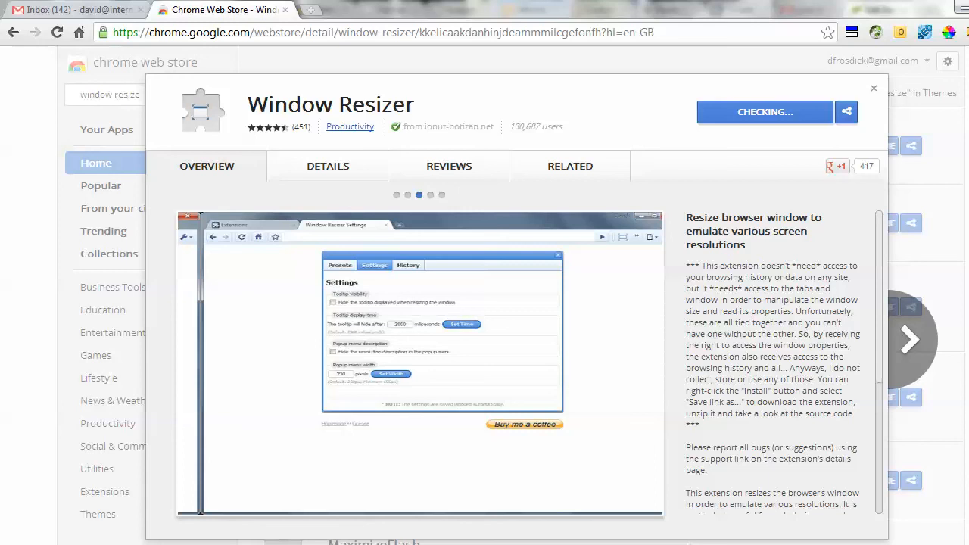
click(763, 112)
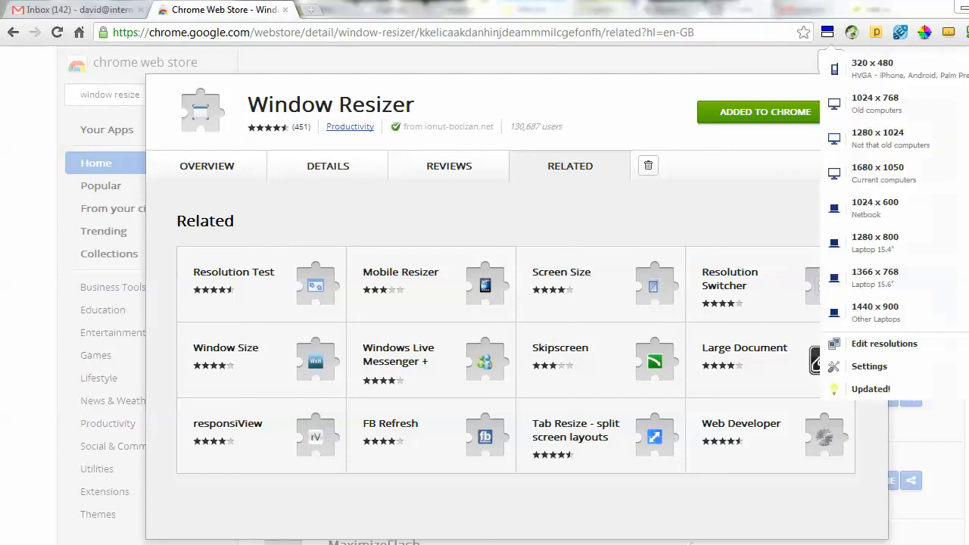
mouse_move(871, 68)
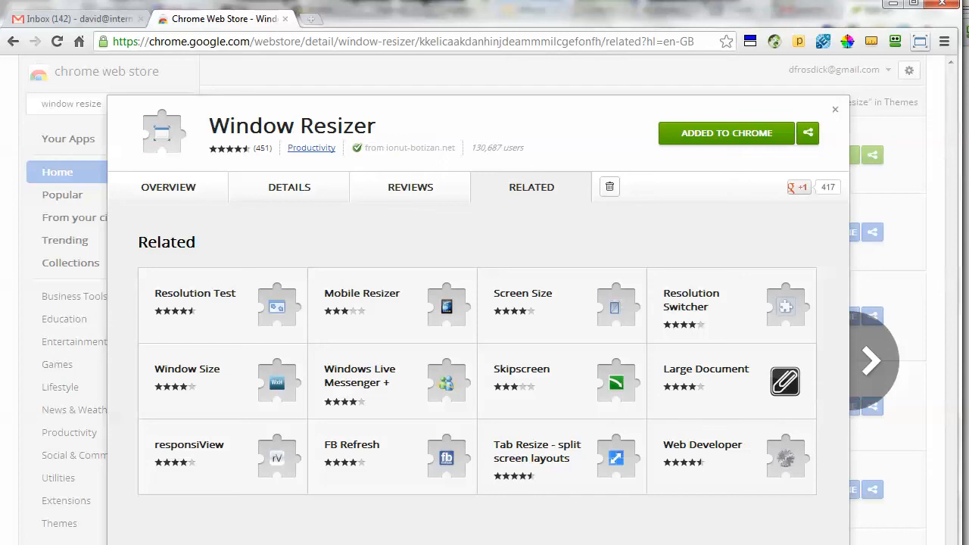
Show Window Resizer's preset resolutions list (320×480 to 1440×900) from the toolbar icon.
click(919, 41)
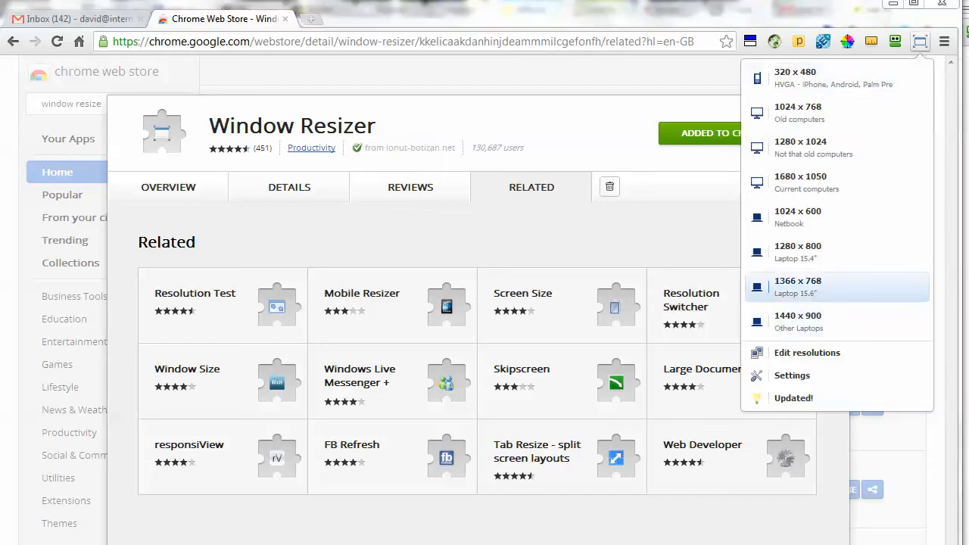
mouse_move(797, 251)
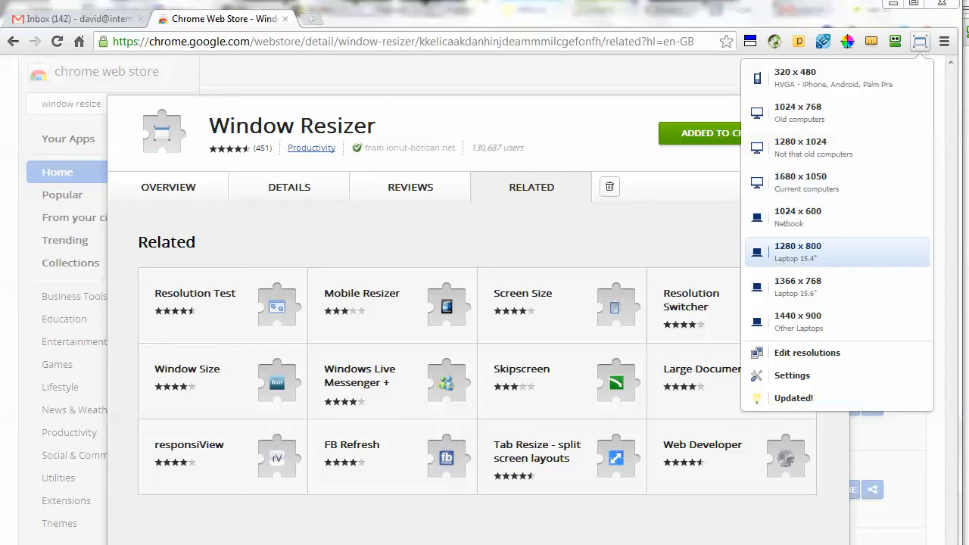